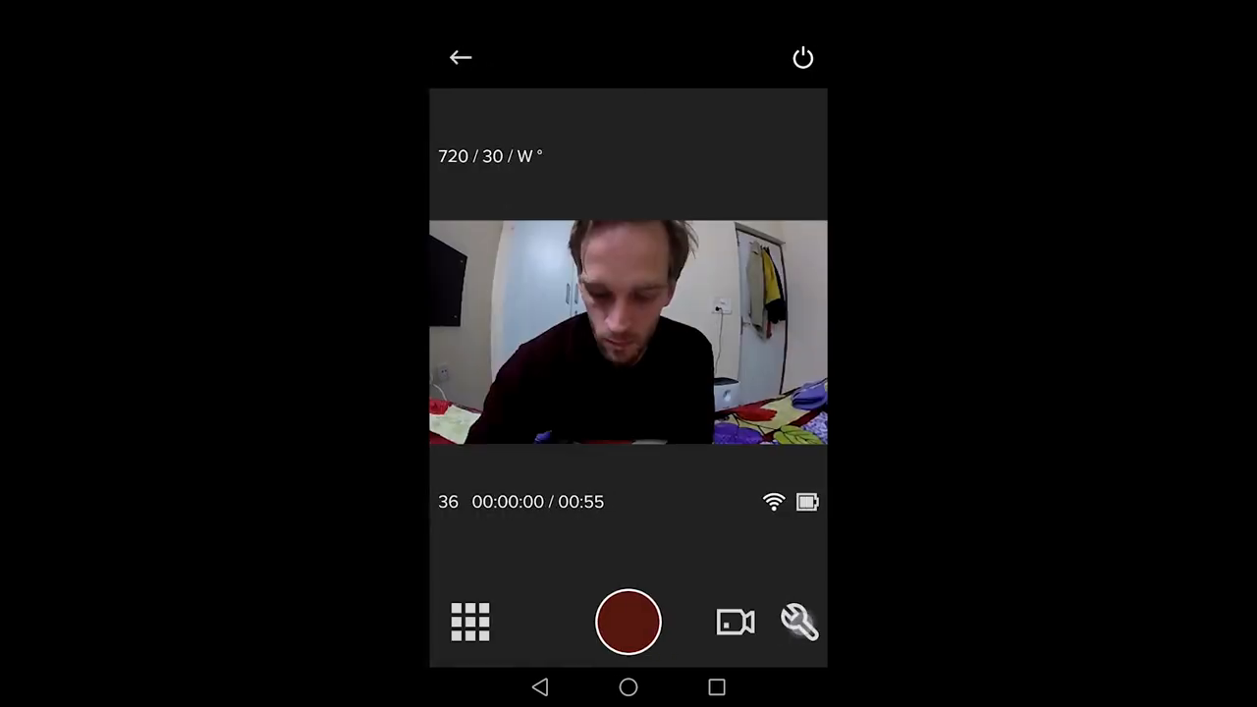
- Leave the live preview and bring up the camera's video settings via the wrench icon
left_click(799, 621)
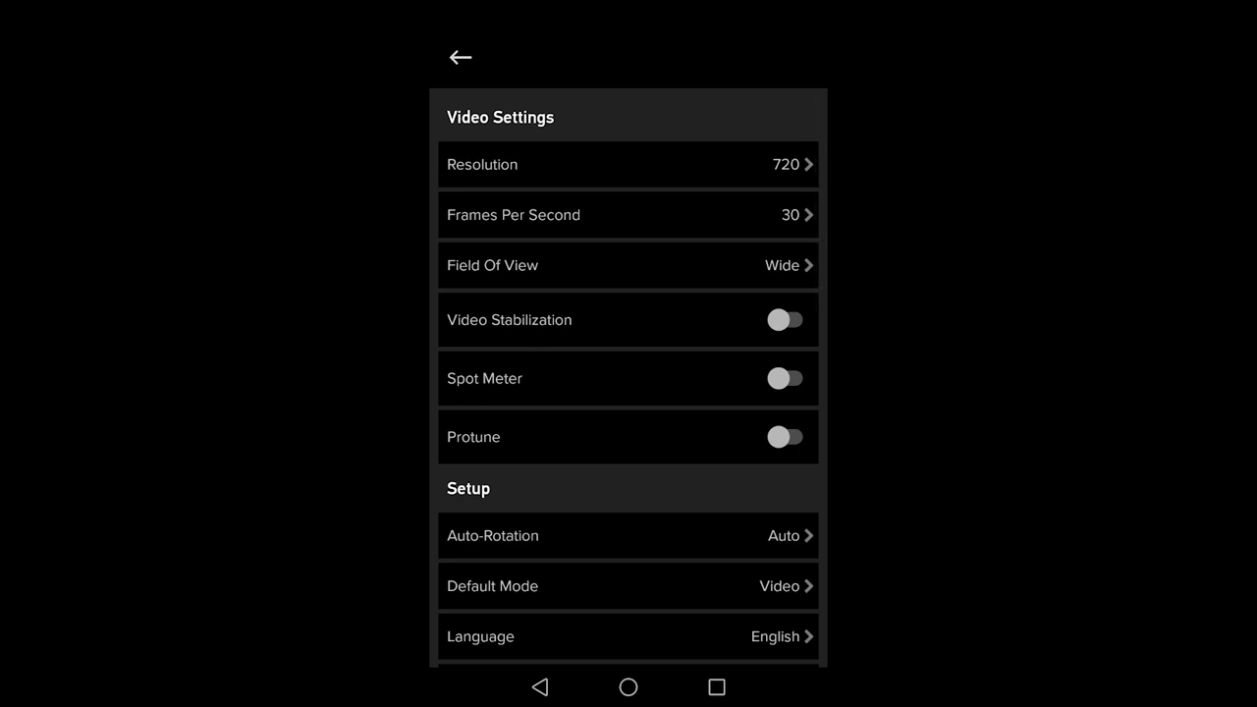
- Set video resolution to 2.7K and keep frames per second at 30
left_click(629, 165)
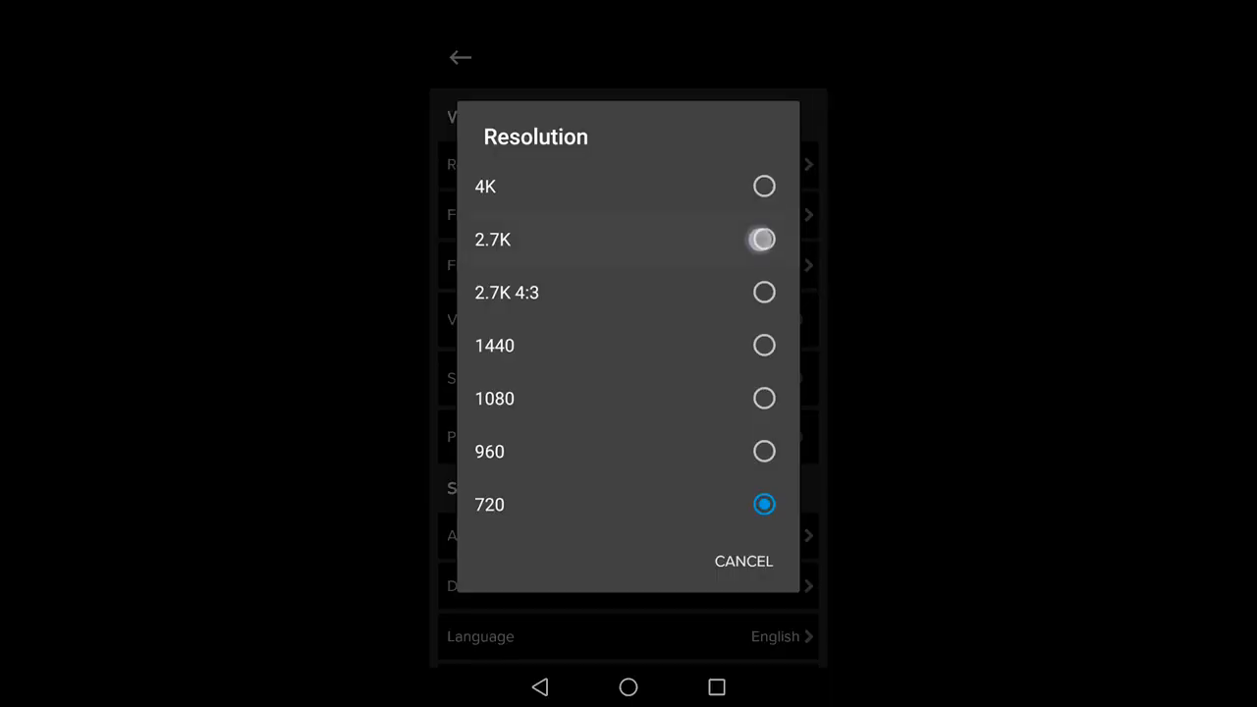
left_click(764, 240)
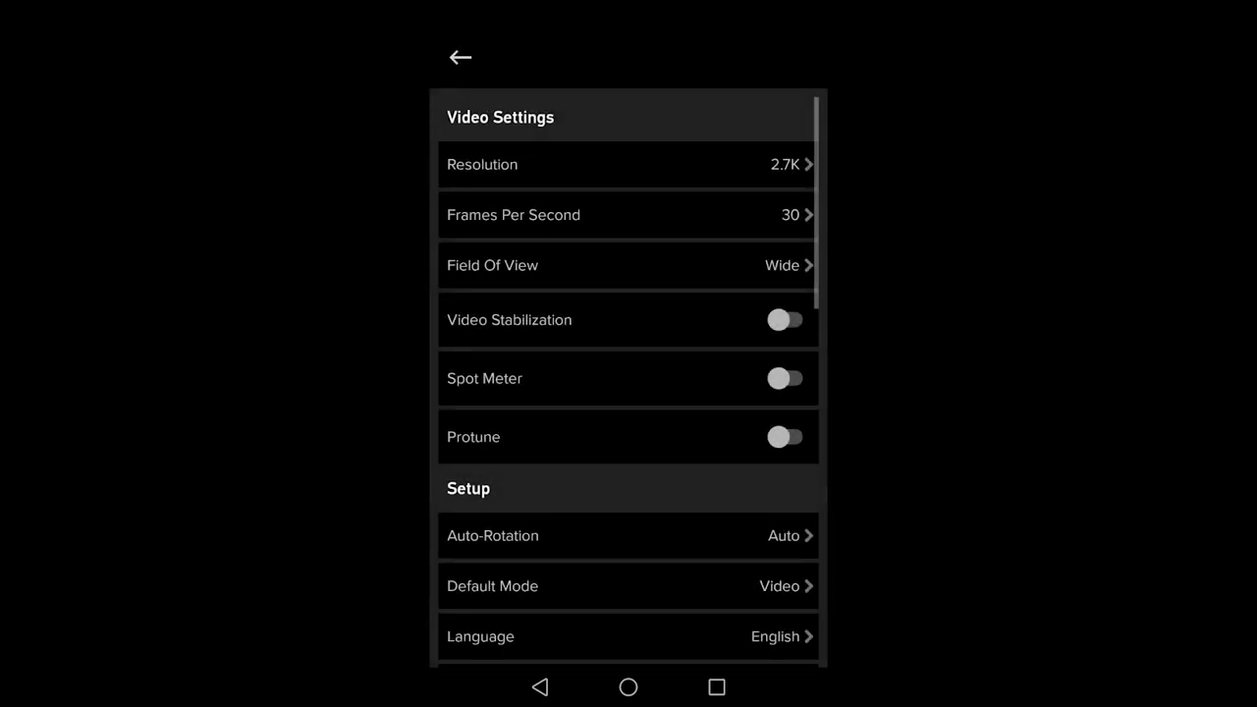
left_click(629, 214)
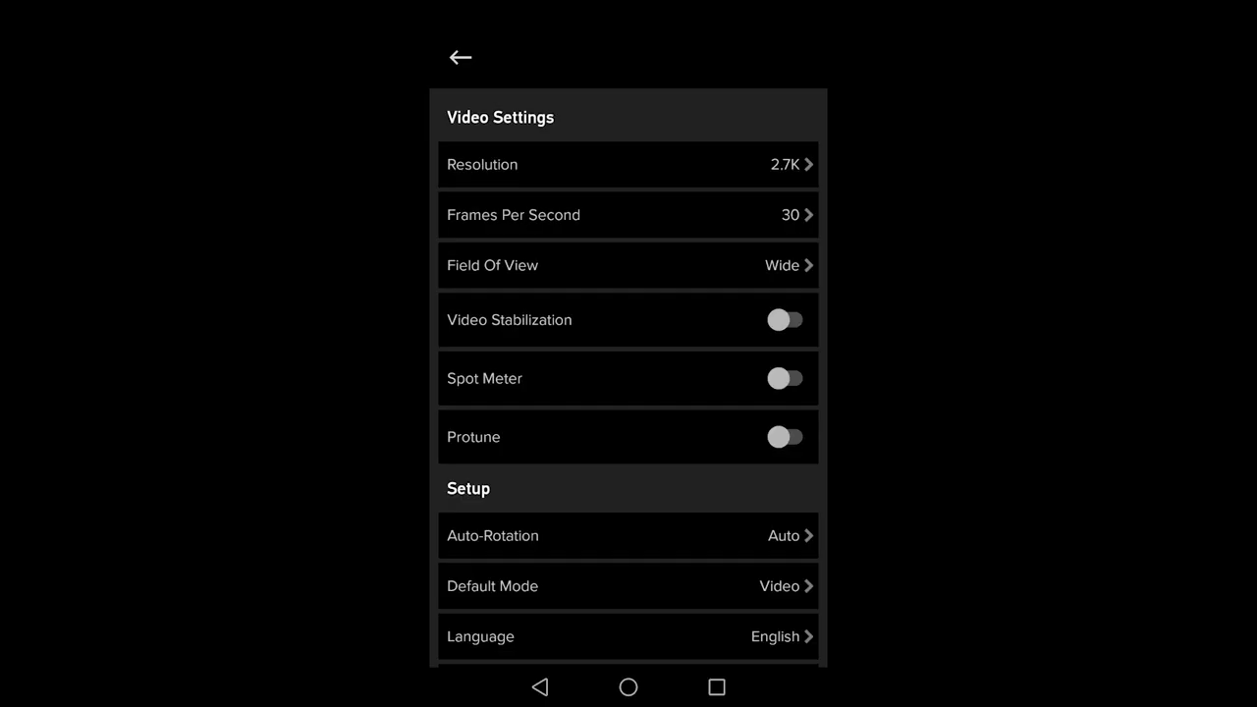
- Set the field of view to Linear instead of Wide
left_click(628, 265)
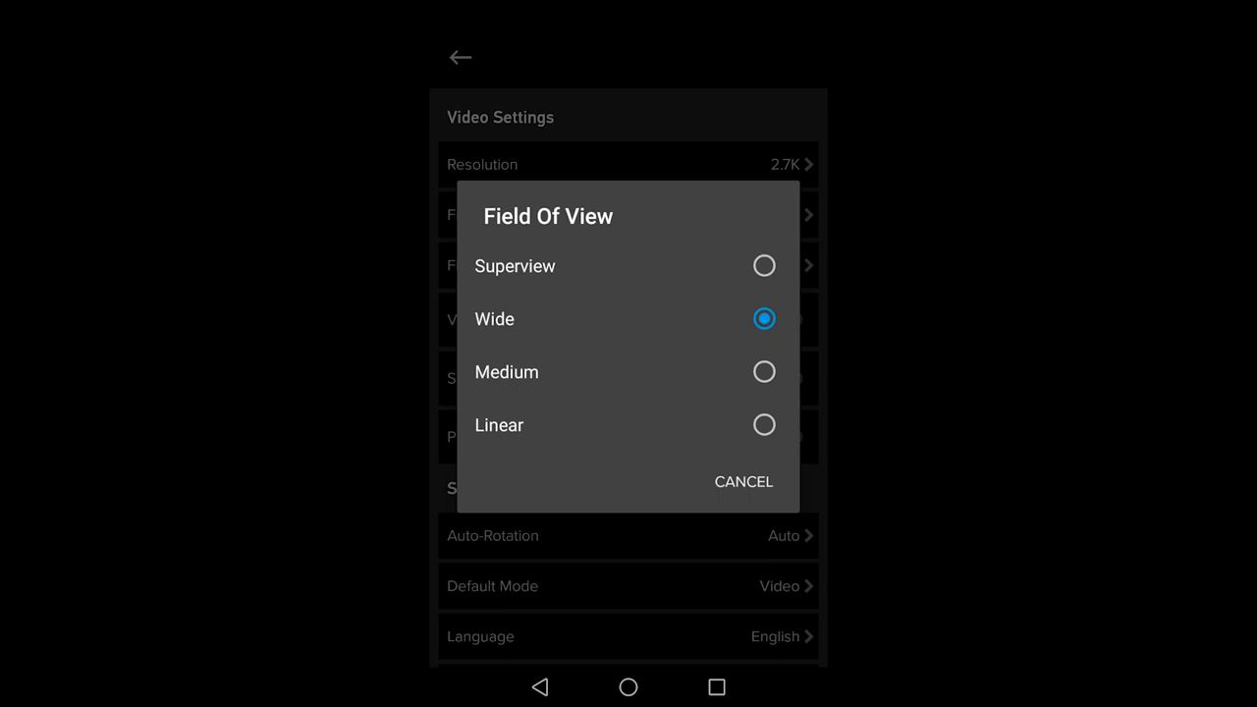
left_click(764, 424)
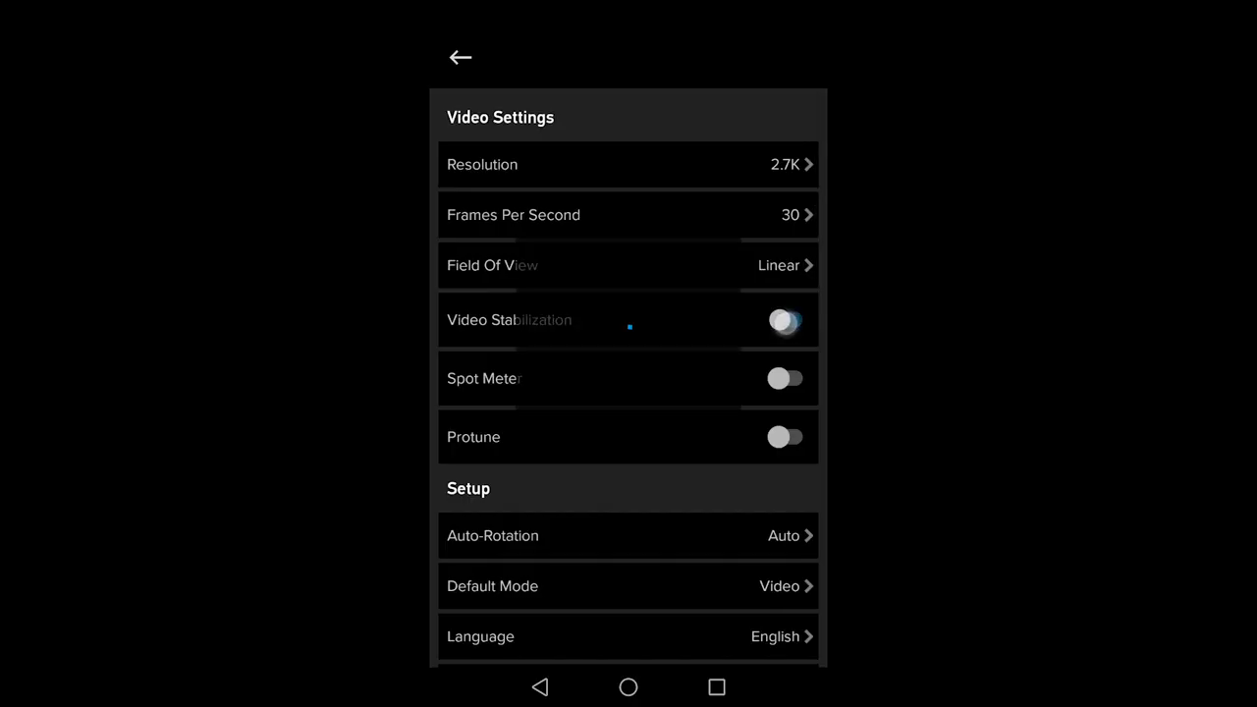
- Switch on video stabilization and Protune, revealing white balance, color, shutter and ISO options
left_click(786, 318)
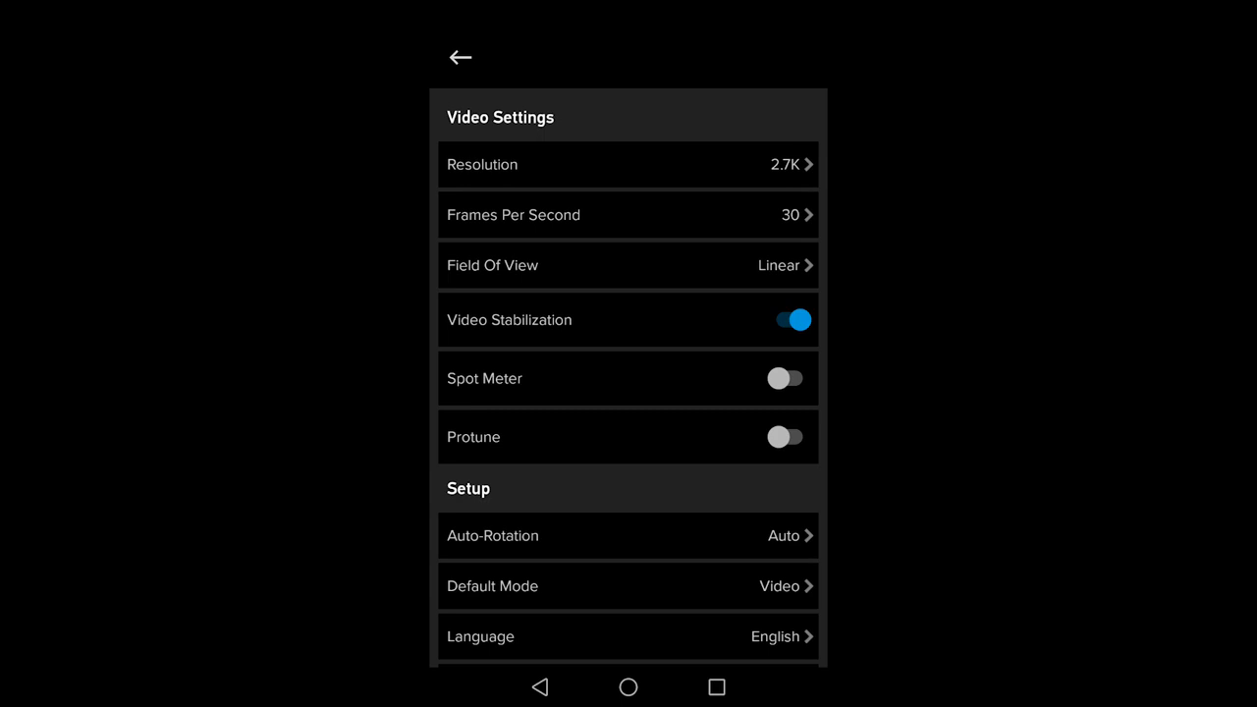
left_click(785, 436)
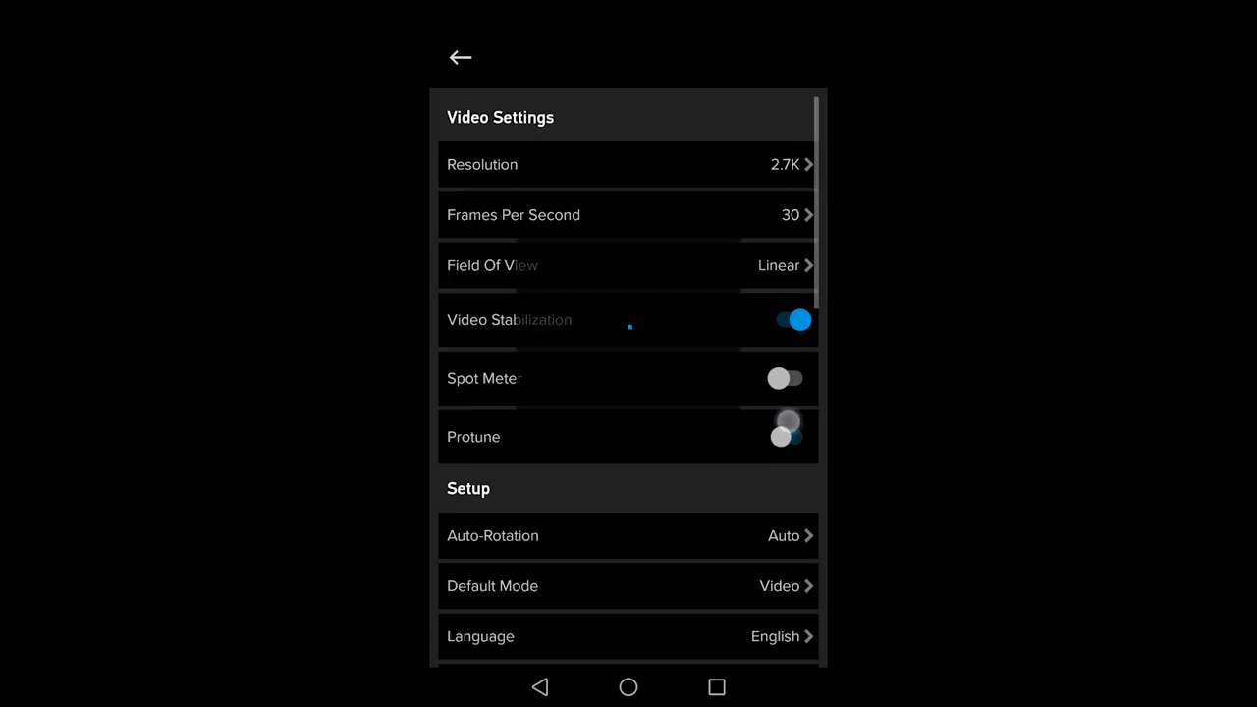
left_click(786, 436)
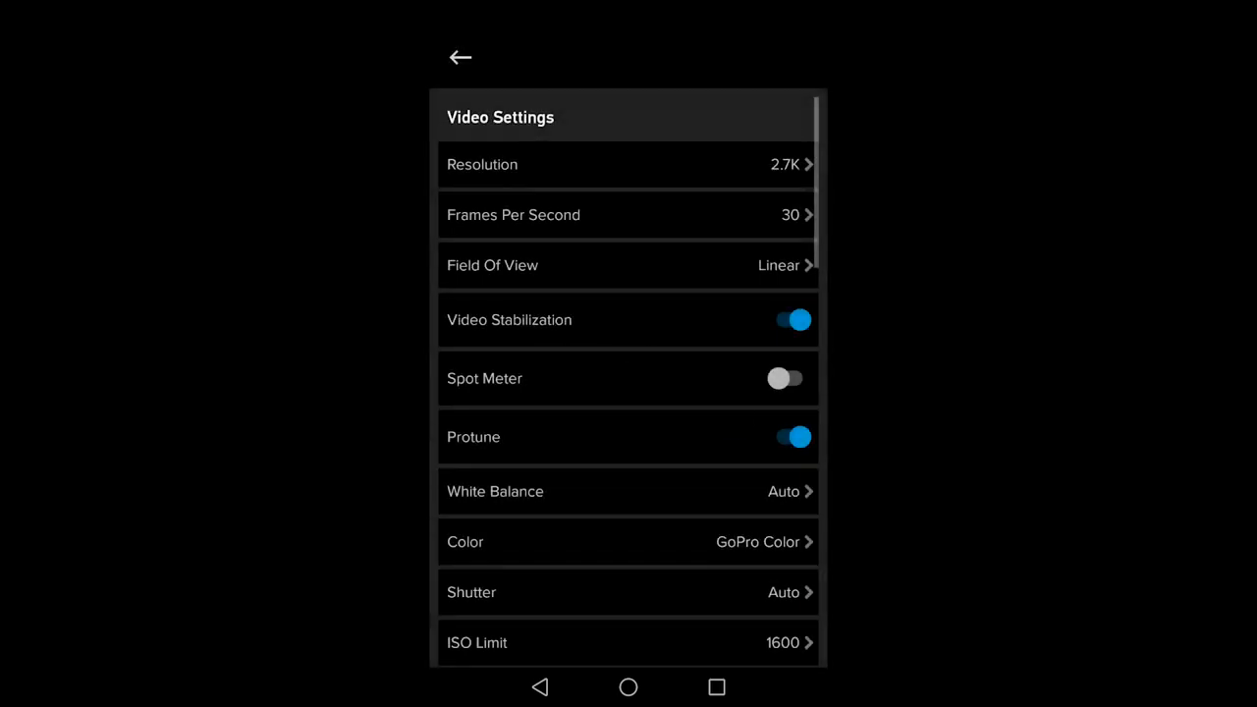
- Lower the Protune ISO limit from 1600 to 800 and leave sharpness unchanged
scroll("down", 3)
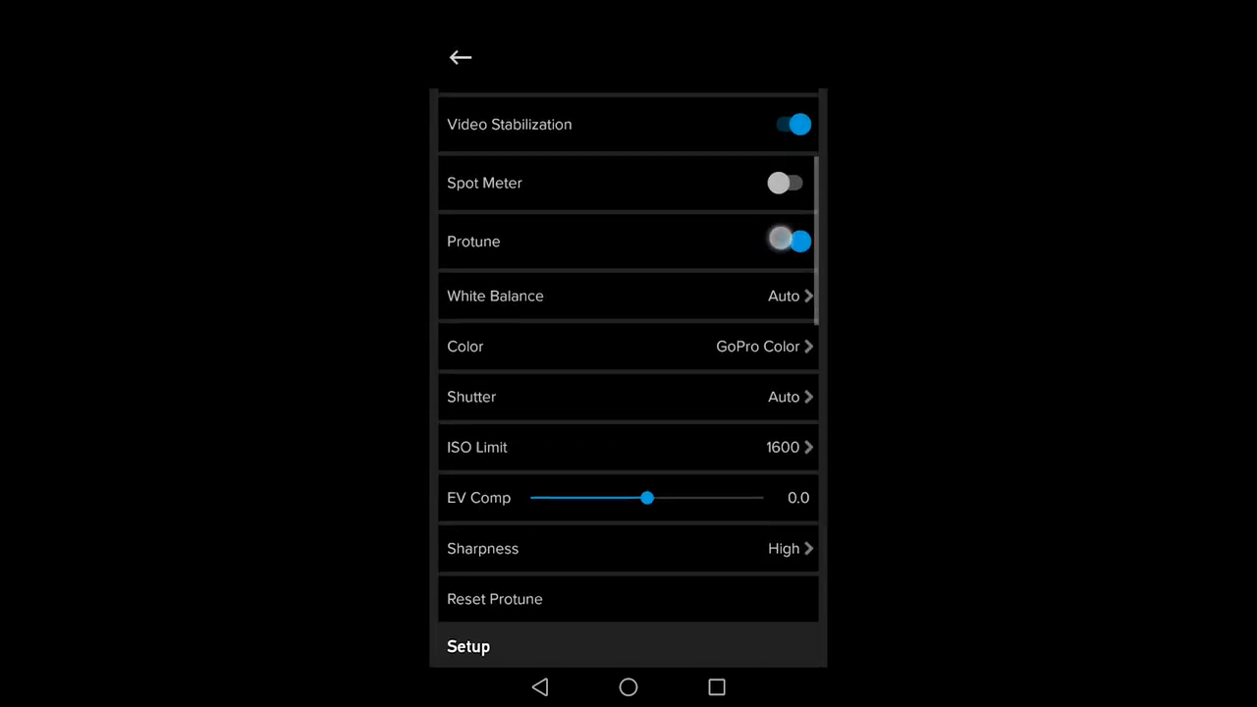
scroll("down", 3)
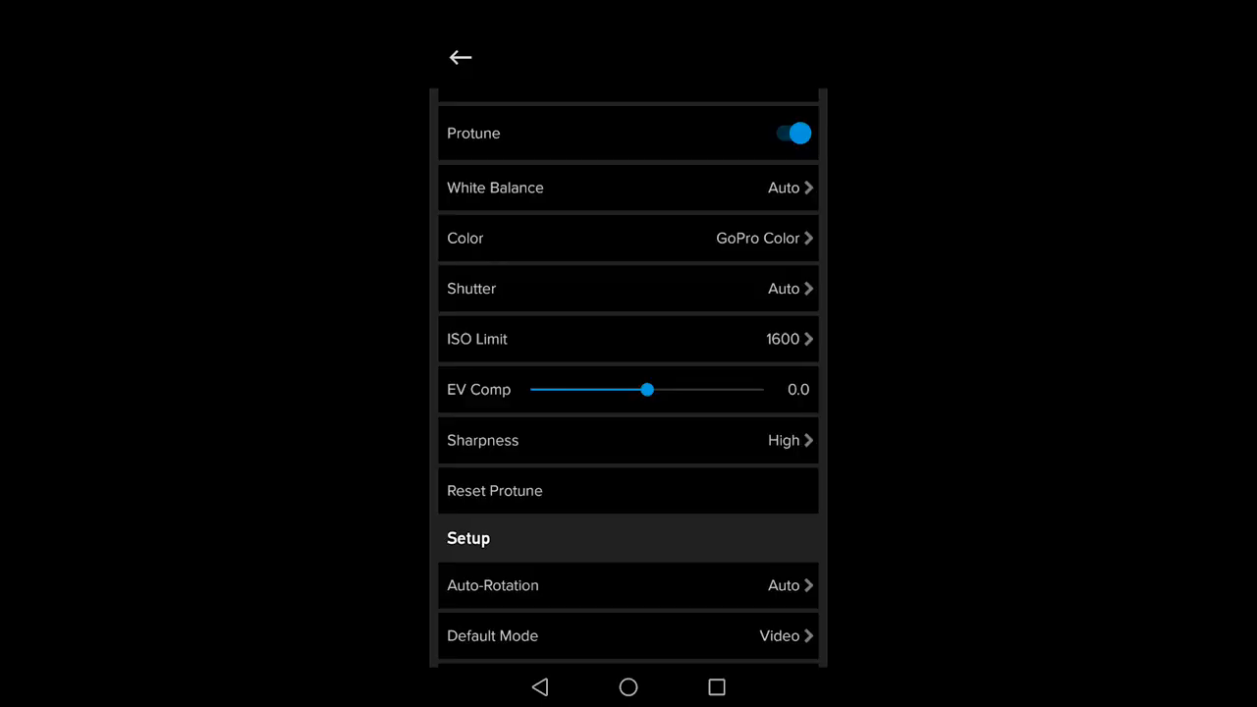
left_click(460, 57)
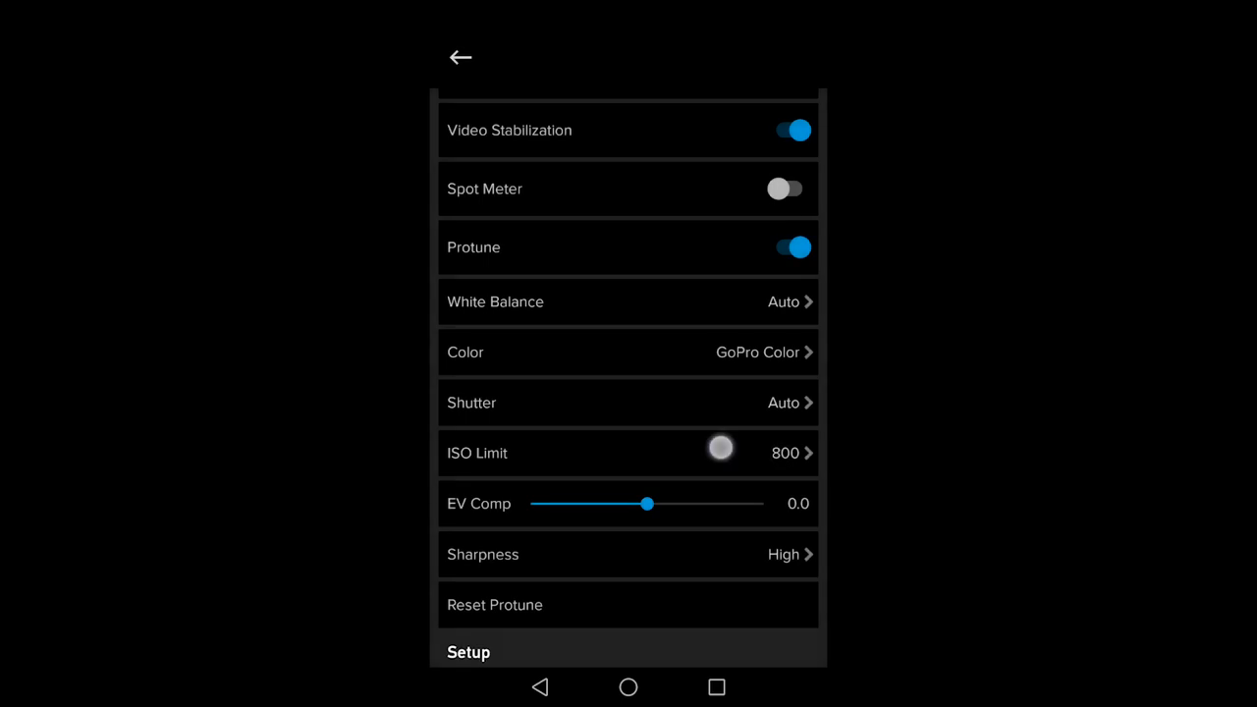
left_click(629, 452)
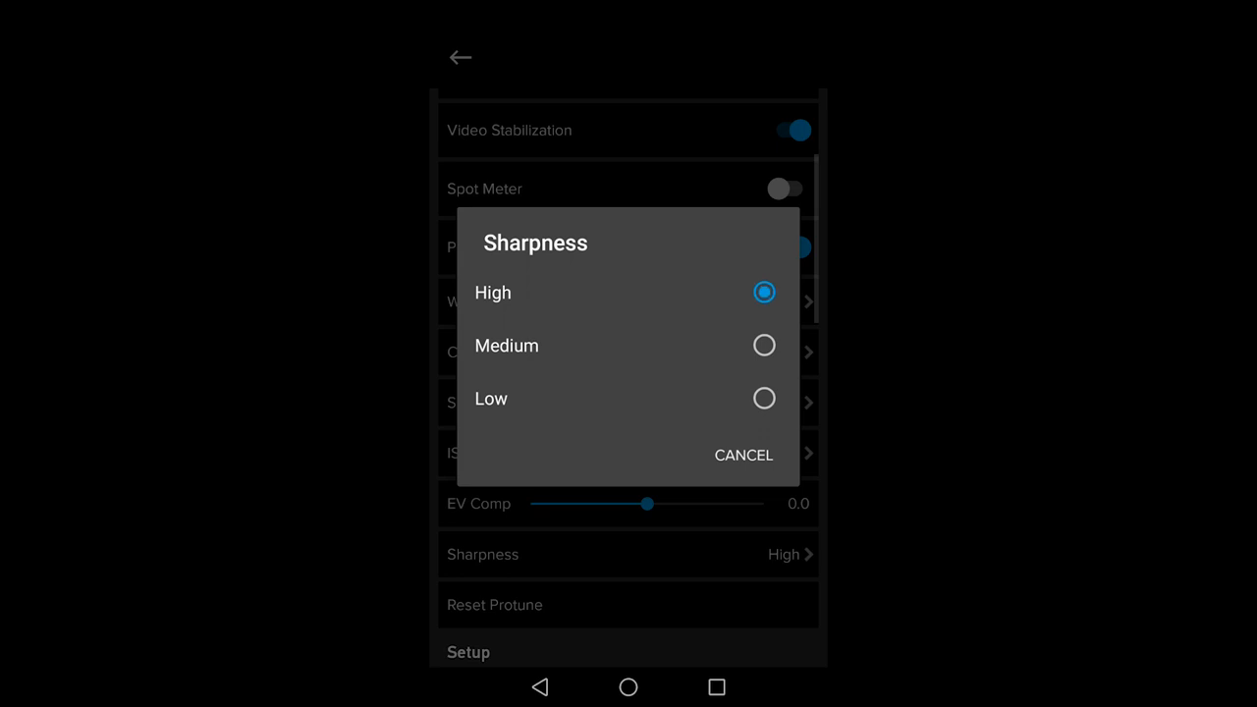
left_click(742, 456)
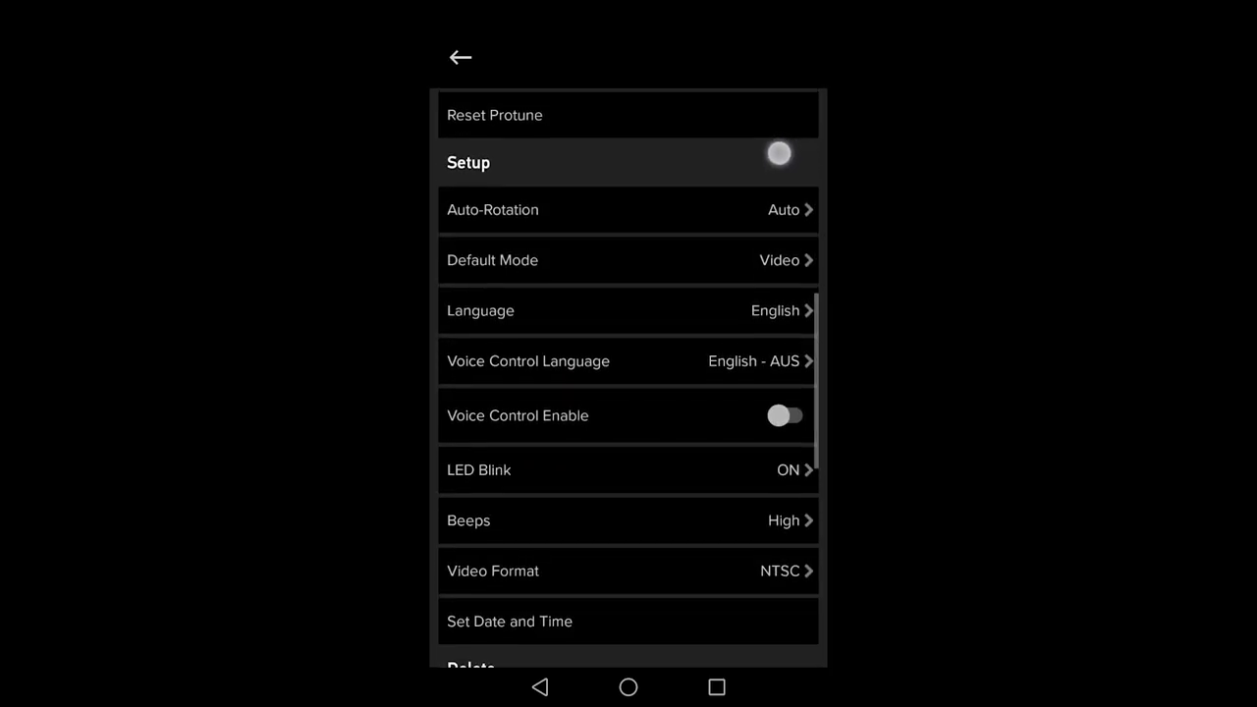
- Scroll to Setup and bring up the LED Blink choices, currently ON
scroll("down", 3)
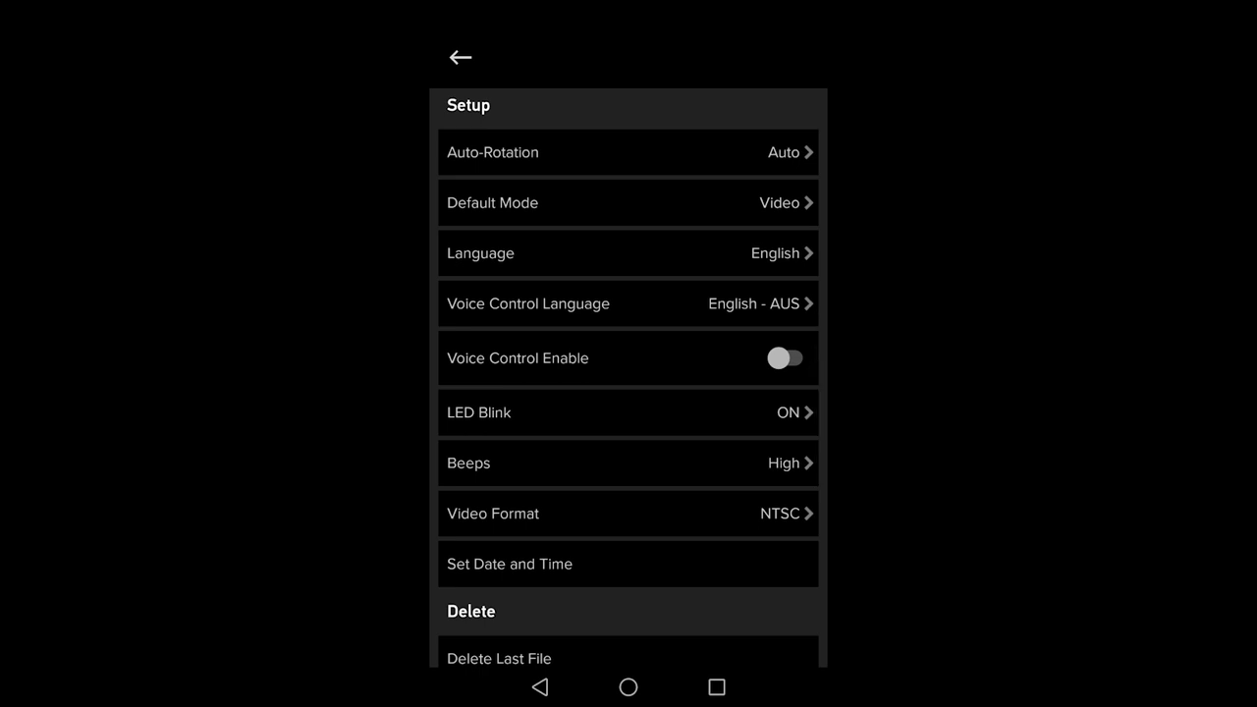
left_click(628, 412)
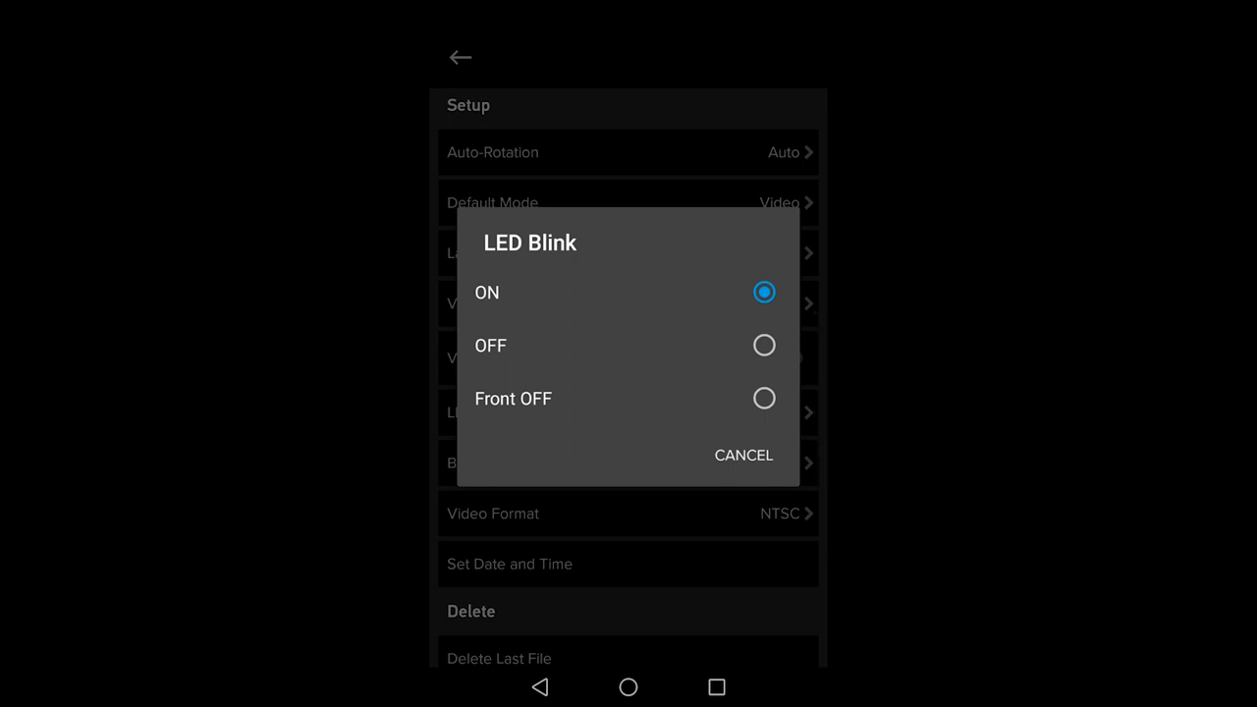
- Switch LED blinking off and confirm NTSC as the video format
left_click(764, 345)
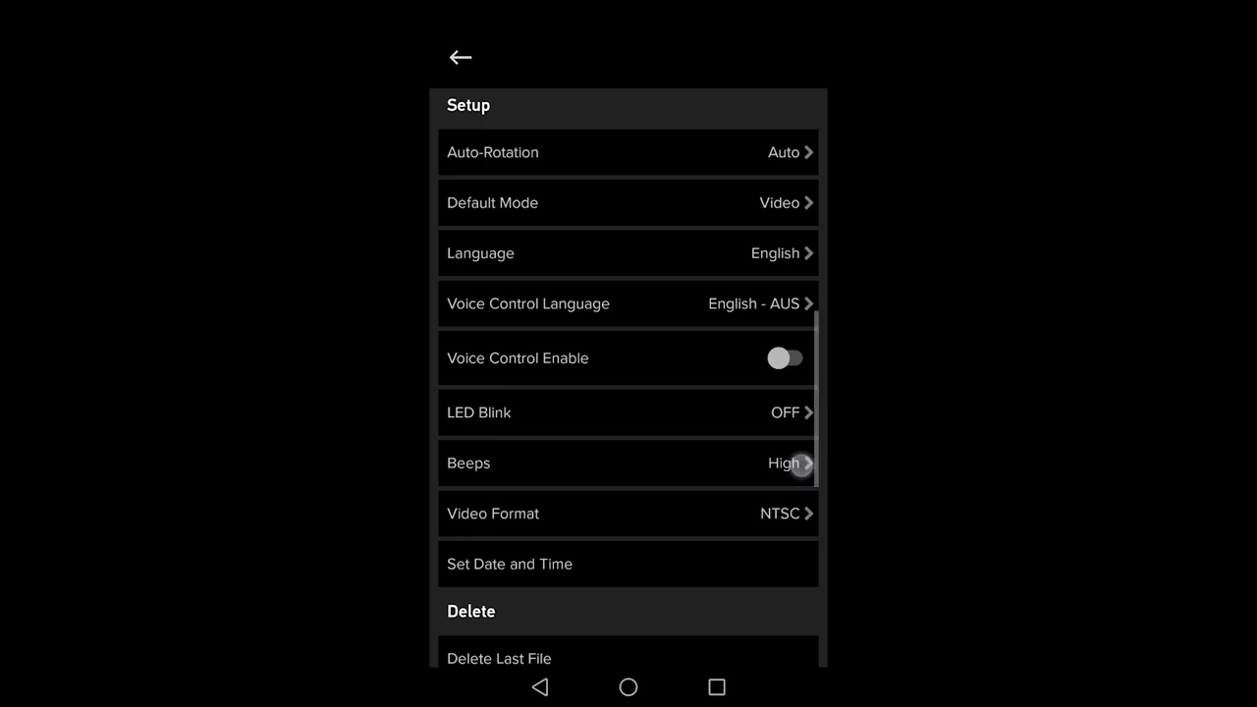
left_click(629, 463)
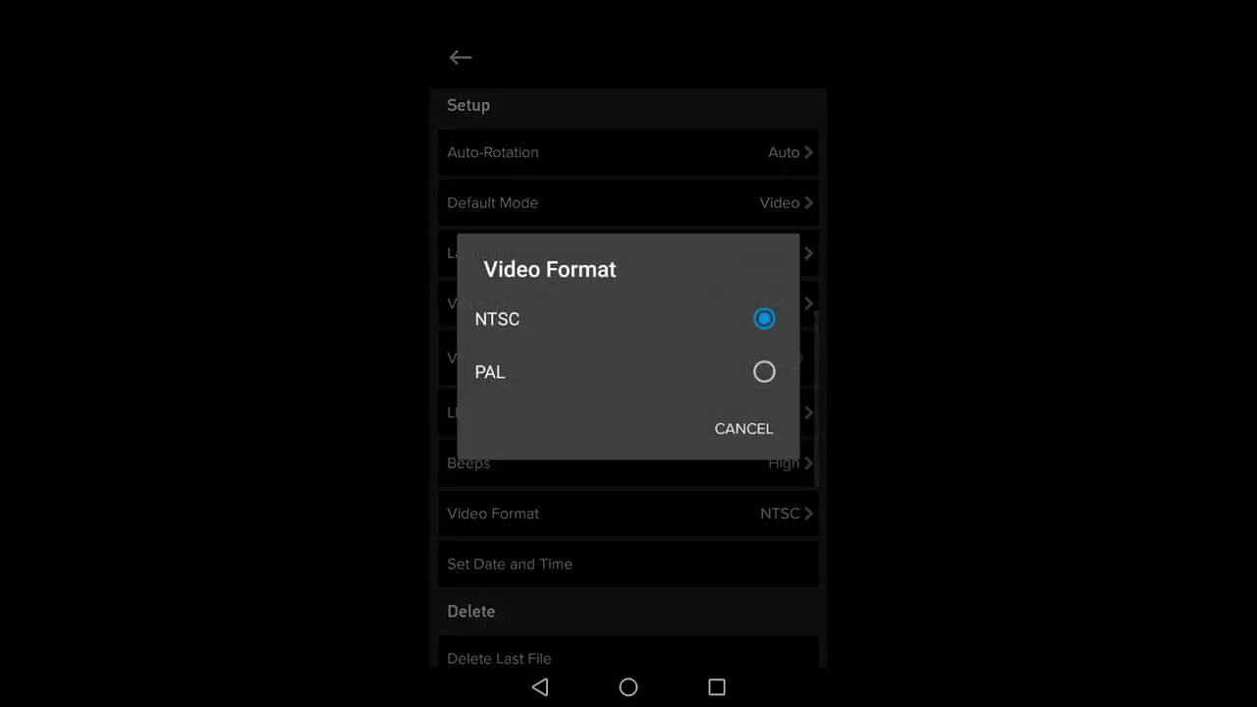
left_click(742, 428)
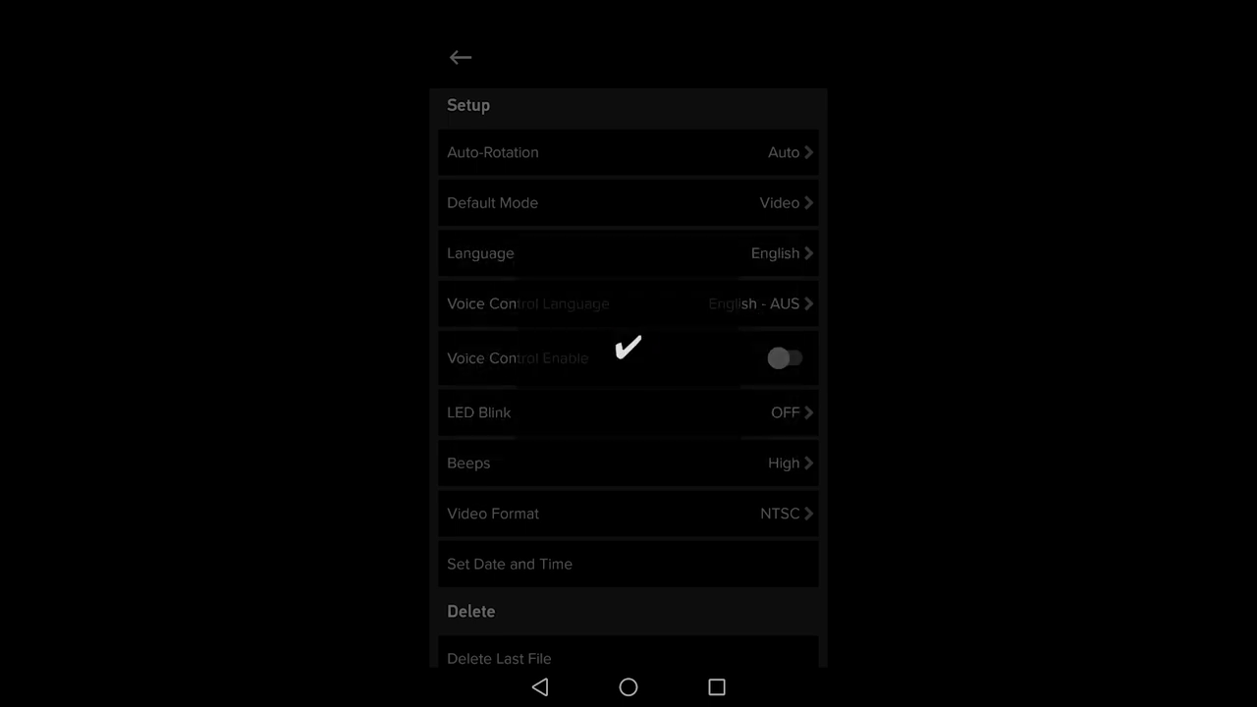
left_click(628, 412)
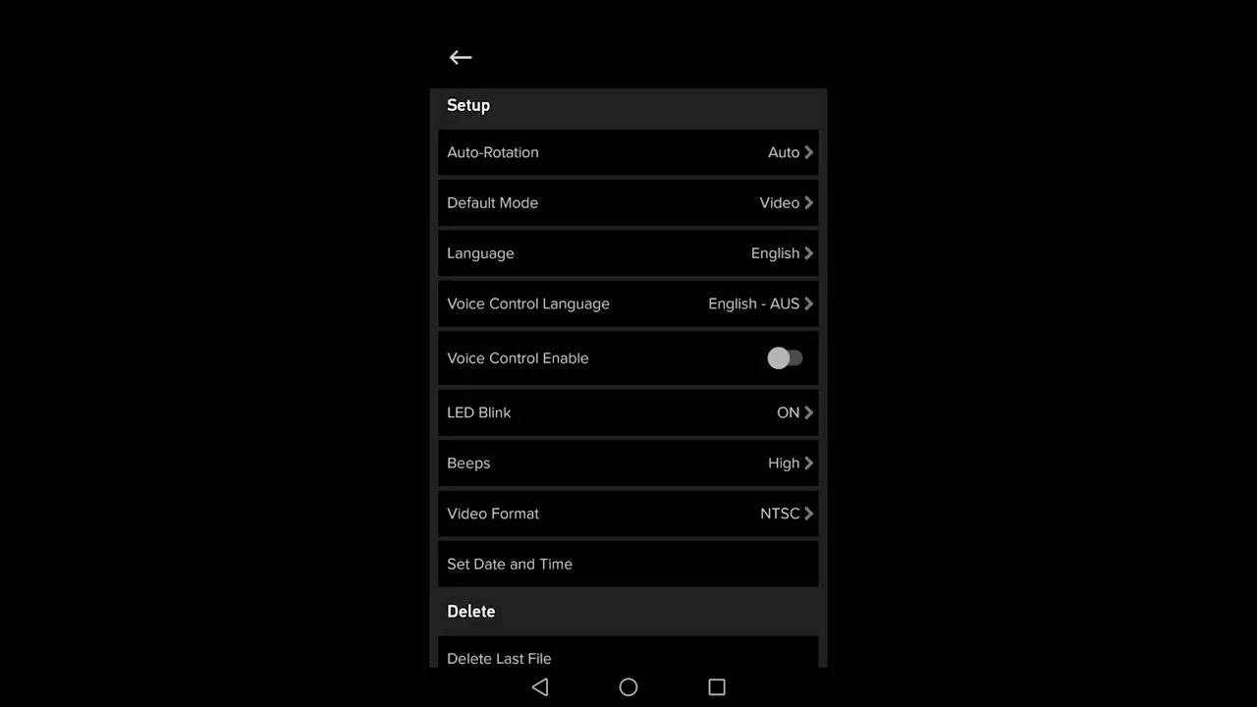